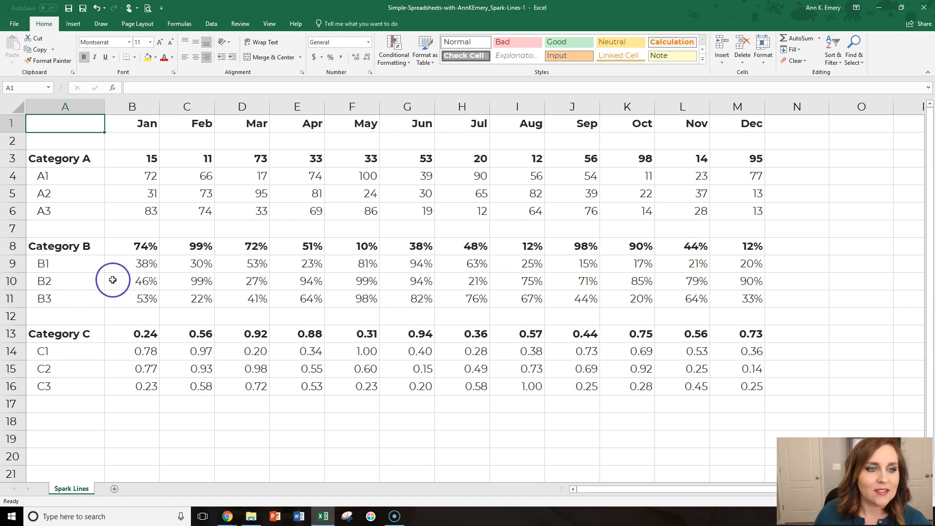
pyautogui.moveTo(142, 158)
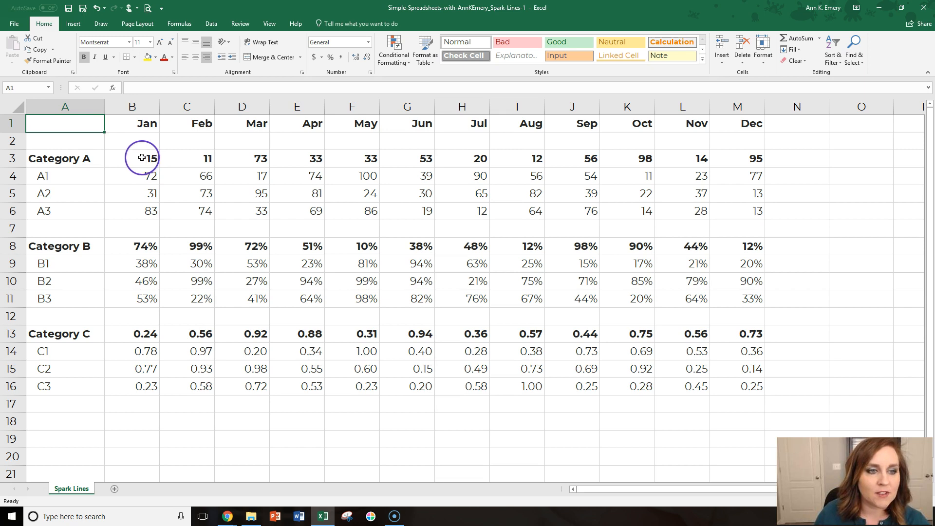
# - Select Category A's twelve monthly values in B3:M3 as sparkline data
pyautogui.moveTo(143, 158); pyautogui.dragTo(294, 158)
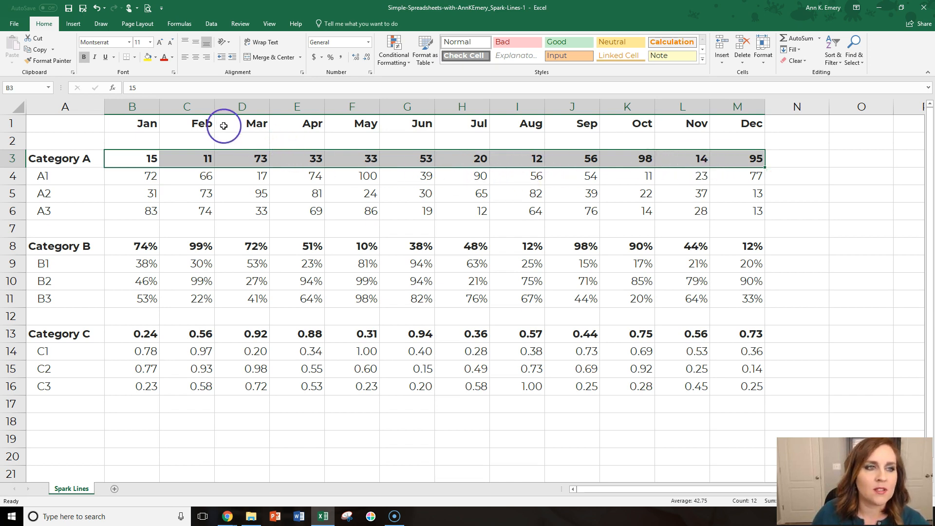
# - Switch to the Insert ribbon to reach the Line, Column and Win/Loss sparklines
pyautogui.click(73, 23)
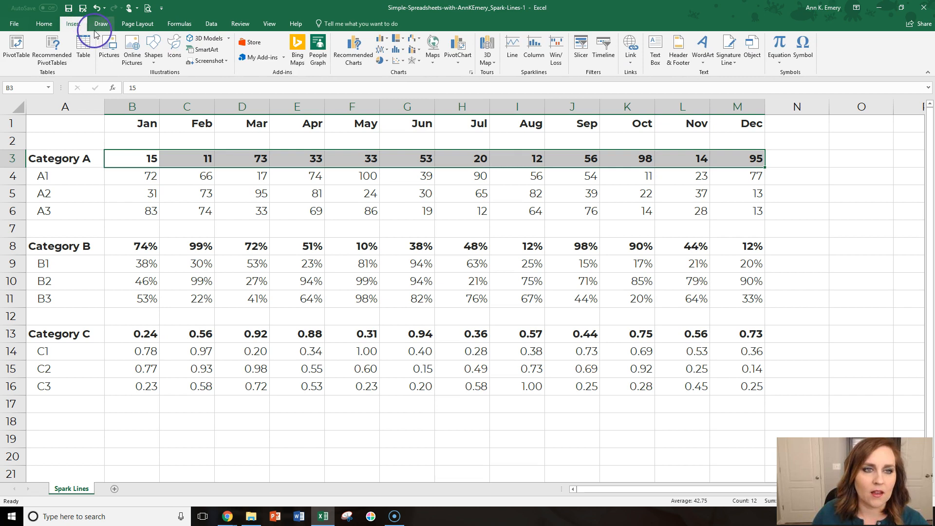
pyautogui.moveTo(352, 51)
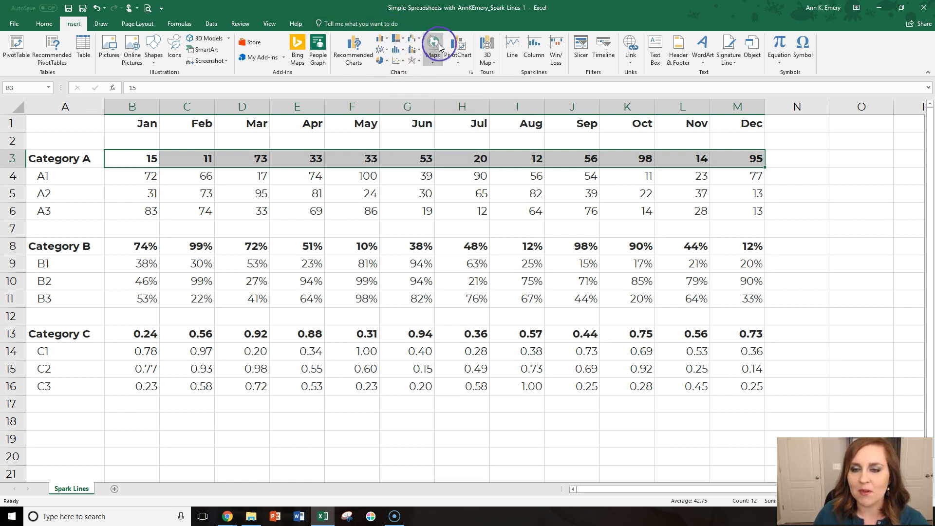
pyautogui.moveTo(528, 71)
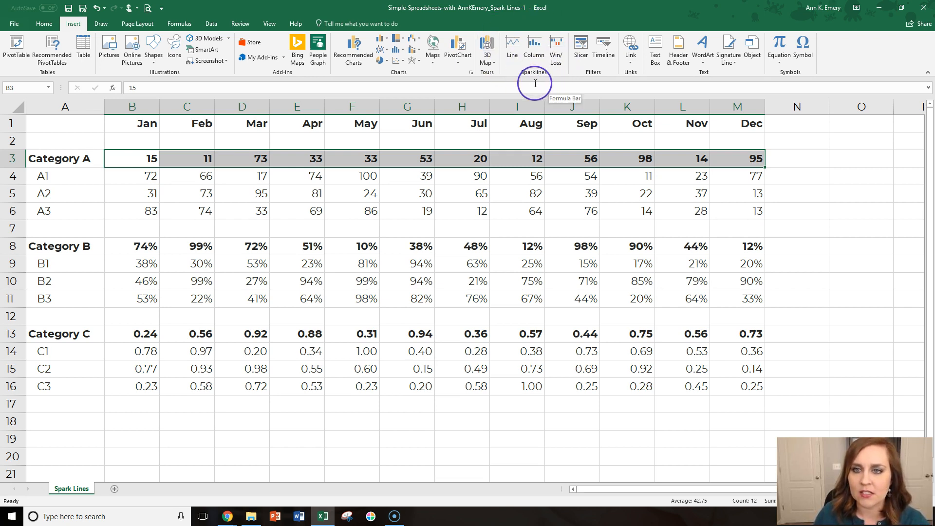
pyautogui.moveTo(538, 82)
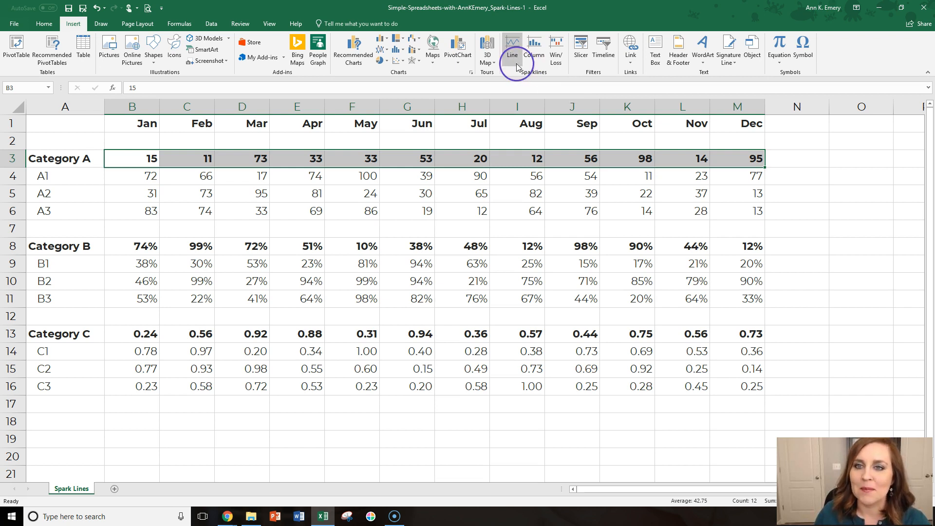
pyautogui.moveTo(535, 50)
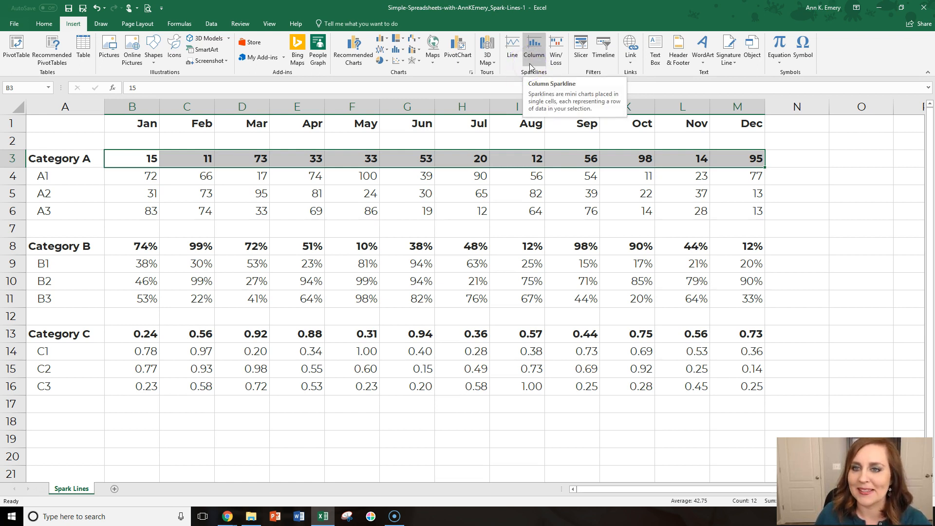
pyautogui.moveTo(512, 48)
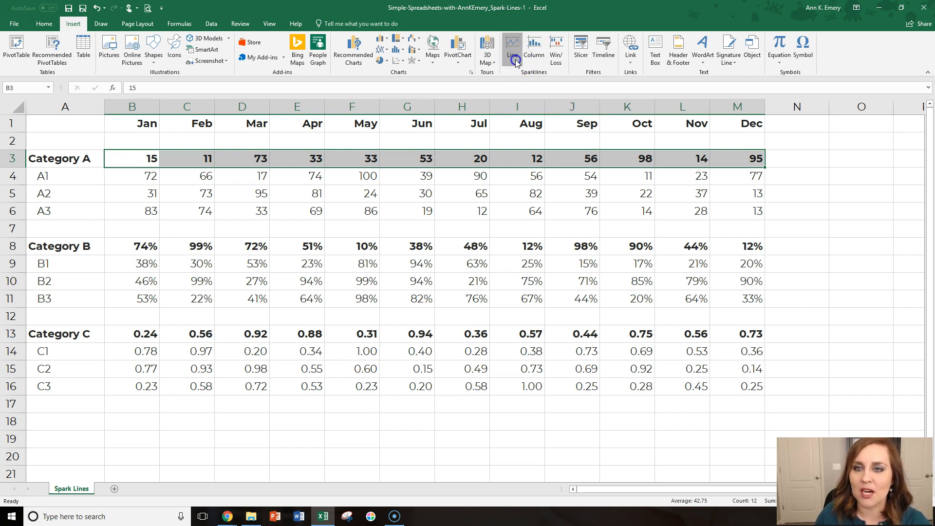
# - Create a line sparkline in N3 from Category A's B3:M3 data
pyautogui.click(511, 47)
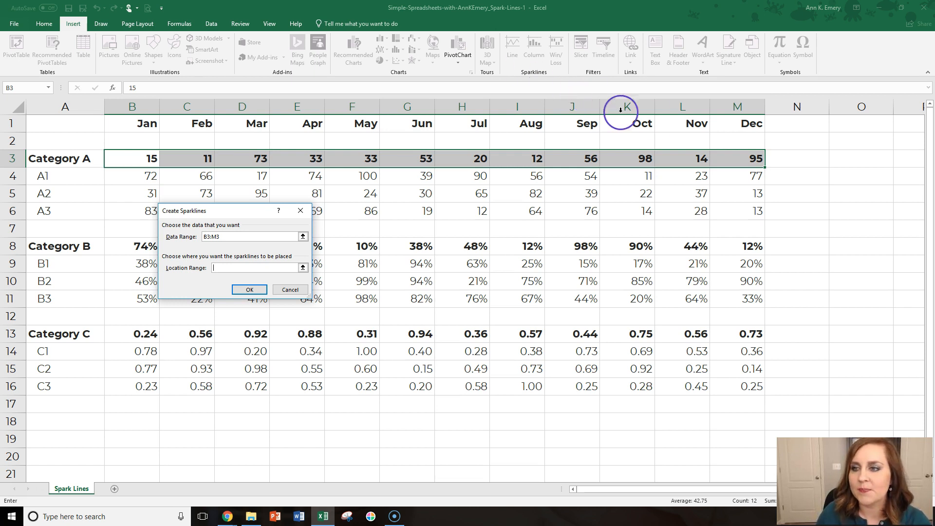
pyautogui.click(797, 158)
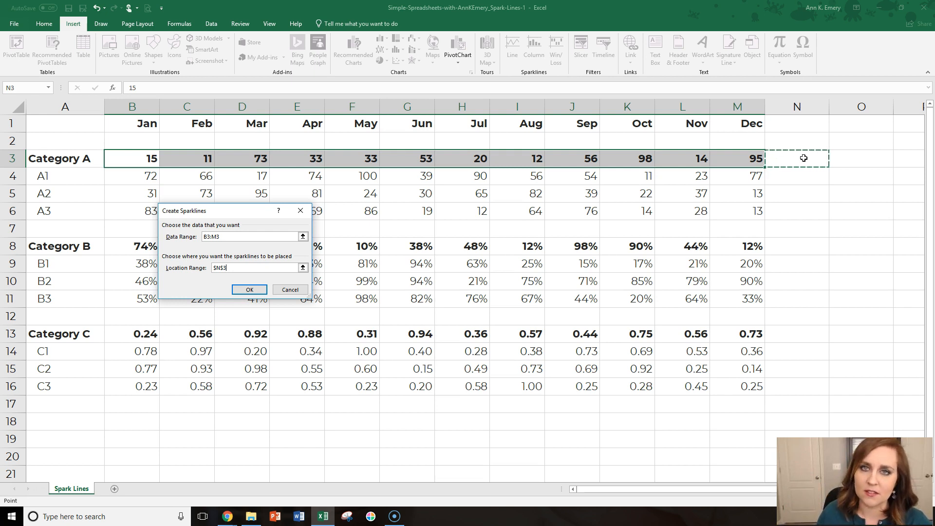
pyautogui.moveTo(422, 283)
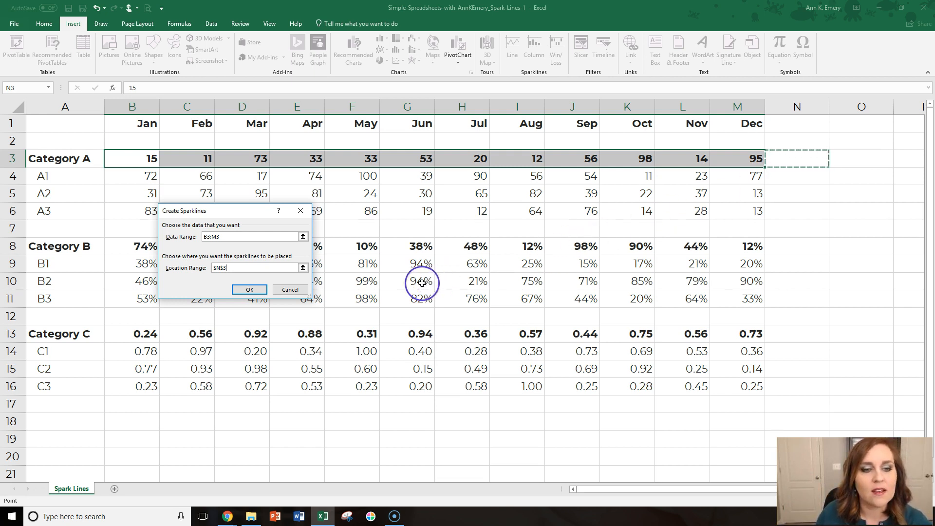
pyautogui.click(249, 289)
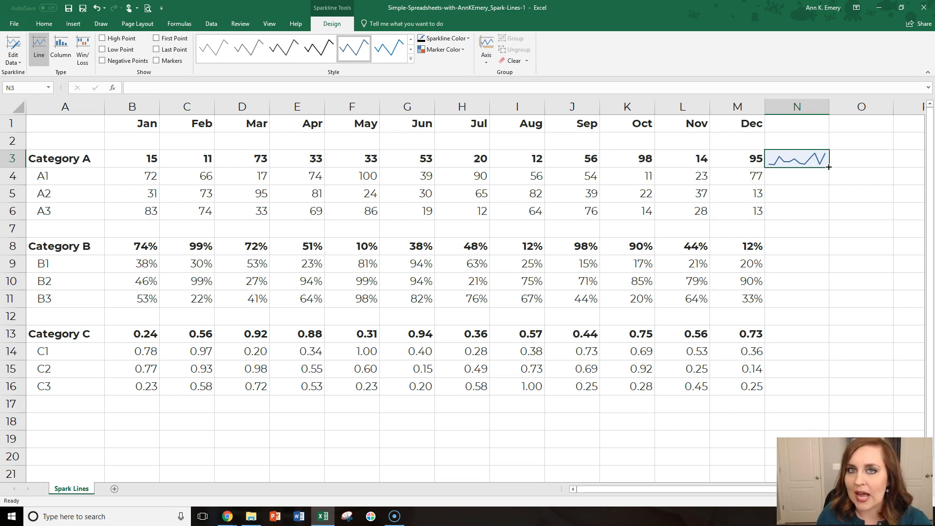
pyautogui.moveTo(828, 167)
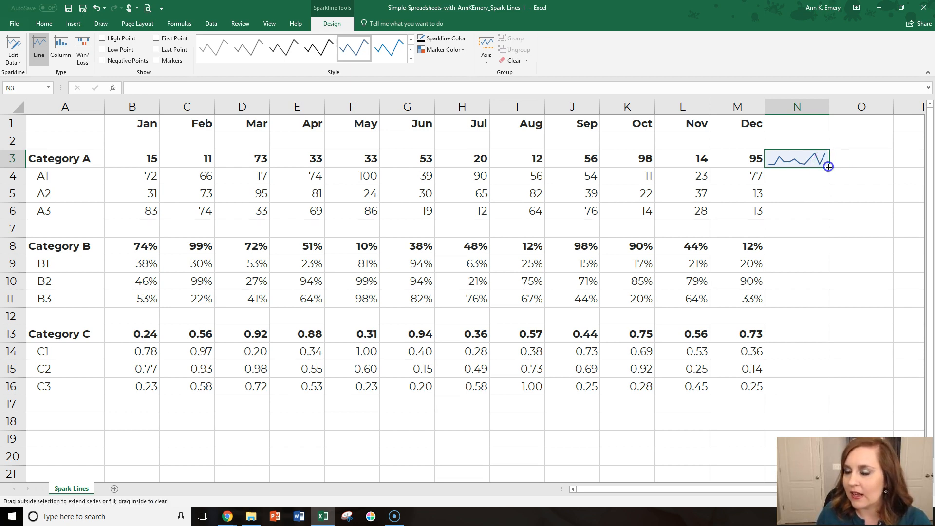
# - Fill the N3 sparkline down to N16 so every row gets its own line sparkline
pyautogui.moveTo(828, 166); pyautogui.dragTo(812, 378)
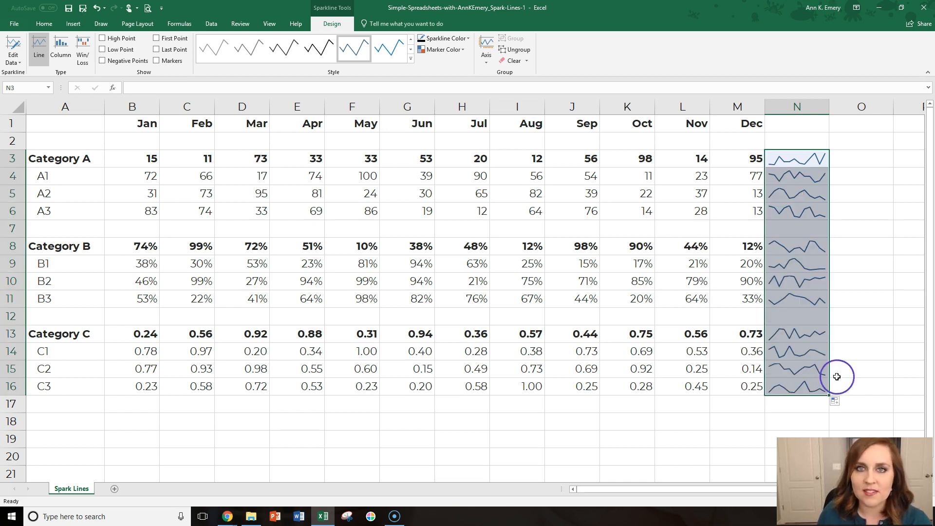
pyautogui.moveTo(846, 358)
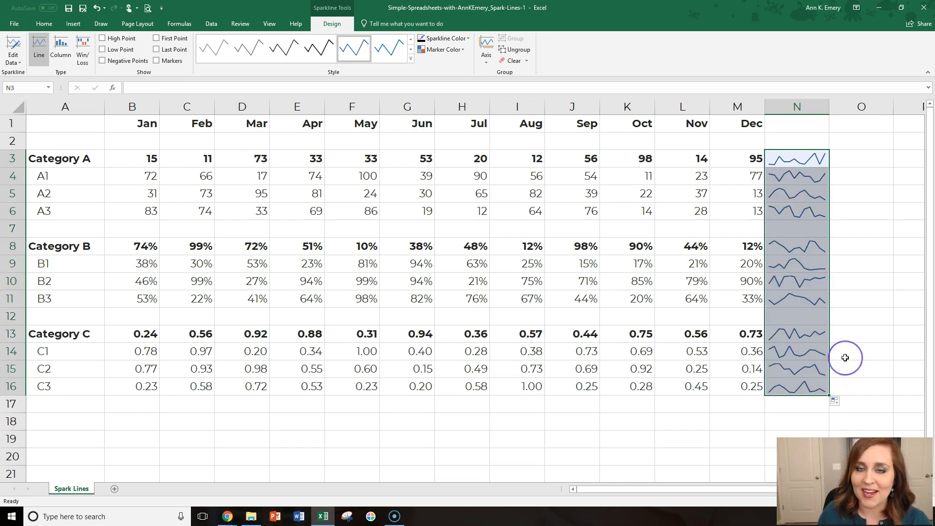